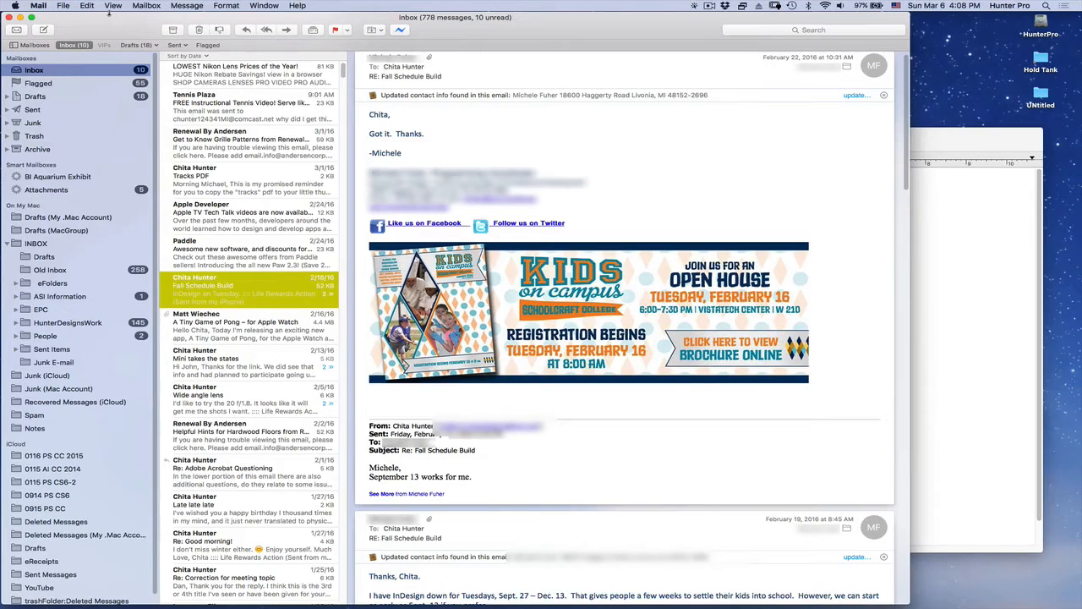
- Open the View menu to enter full screen for the Mail window
click(112, 6)
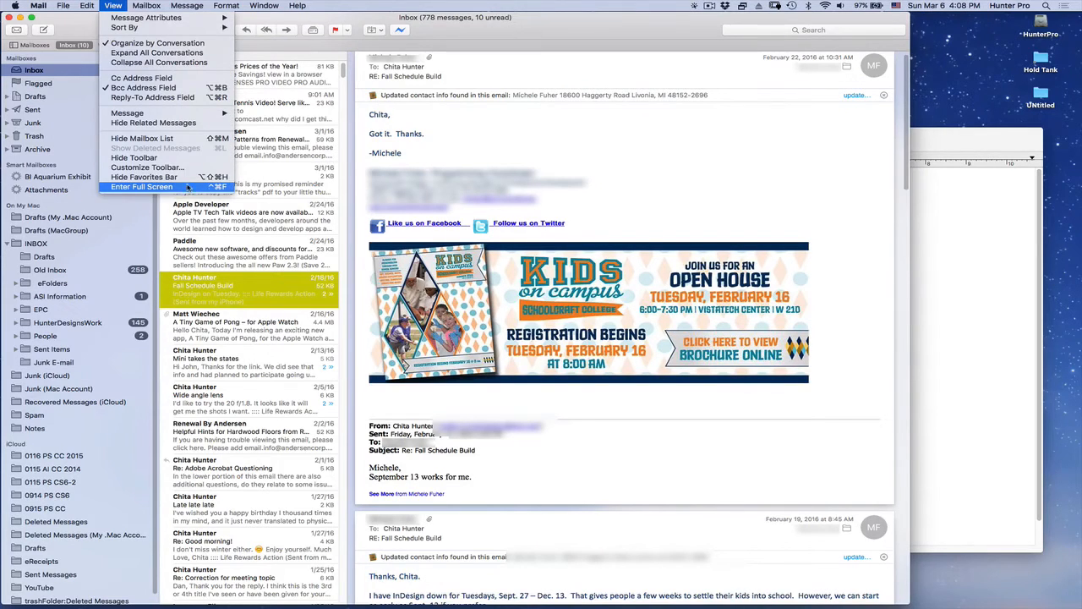
mouse_move(180, 187)
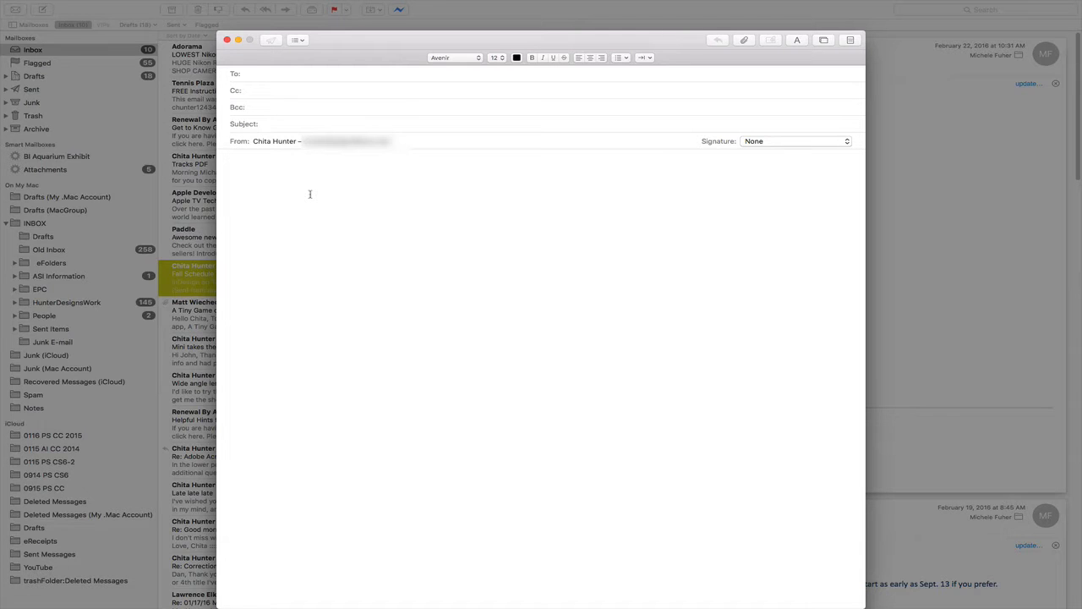
- Type 'We The People' as the opening line of a new message
text(we)
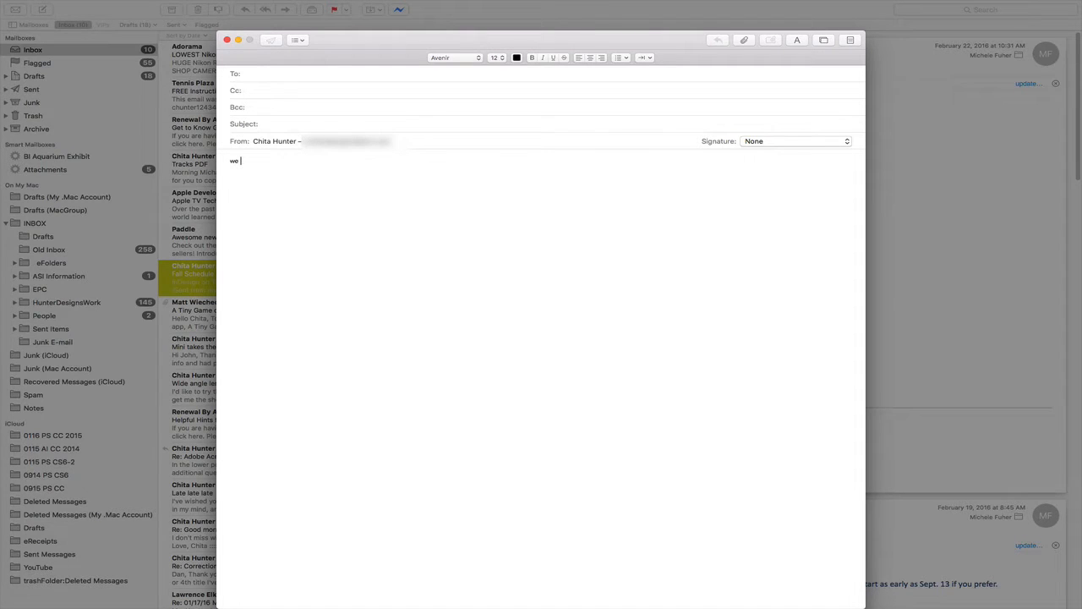
text(We)
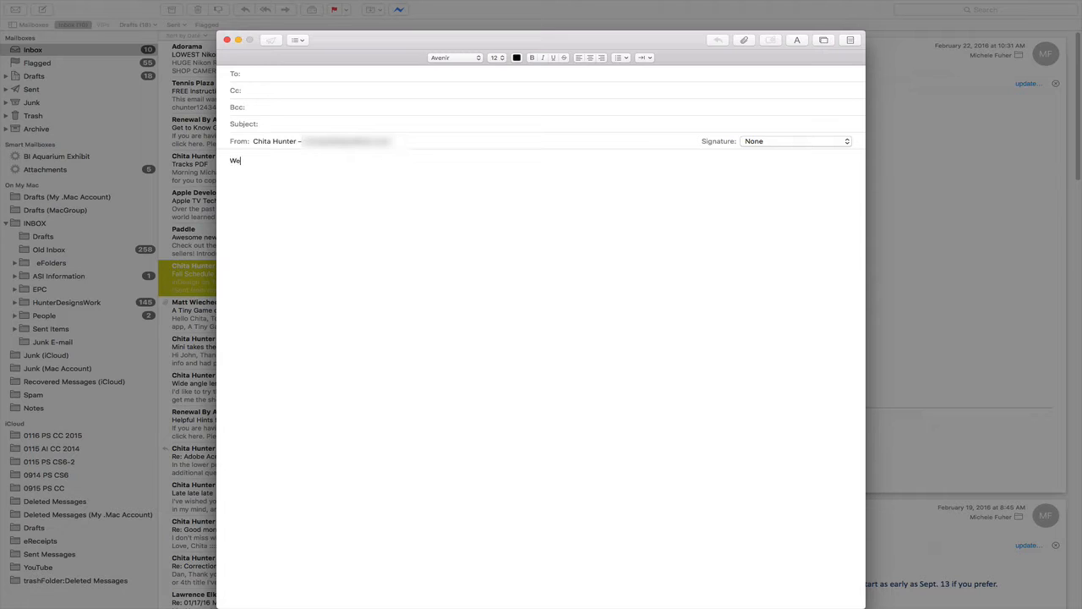
text(The People)
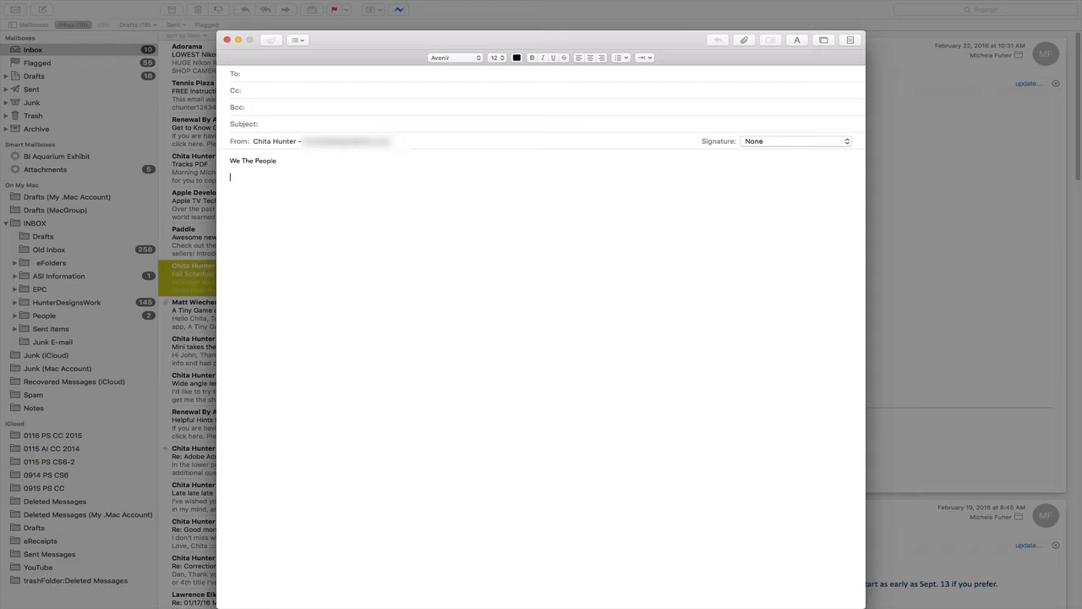
mouse_move(665, 254)
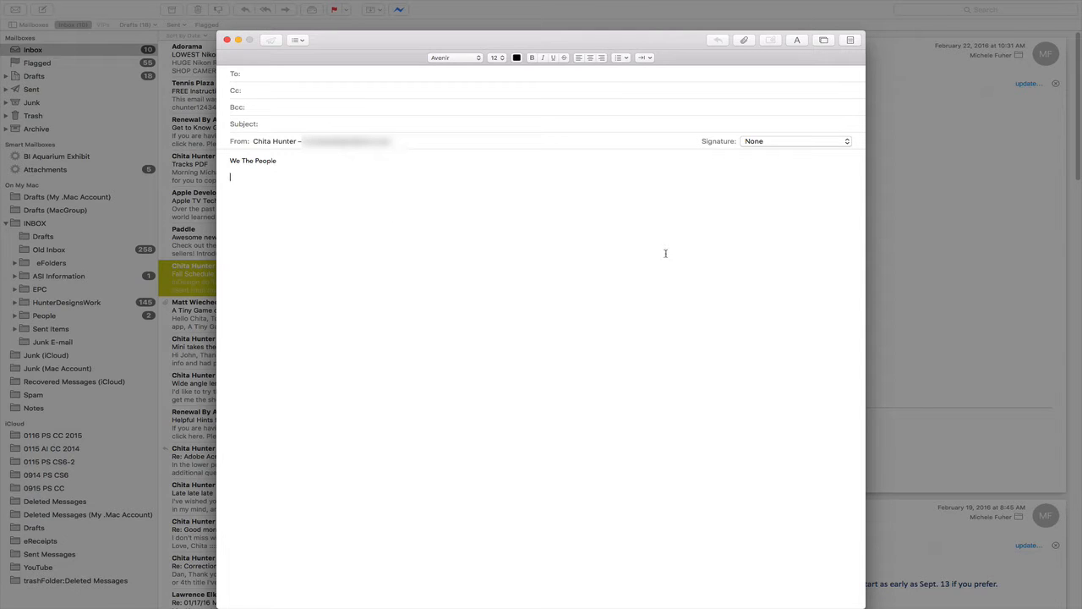
mouse_move(794, 295)
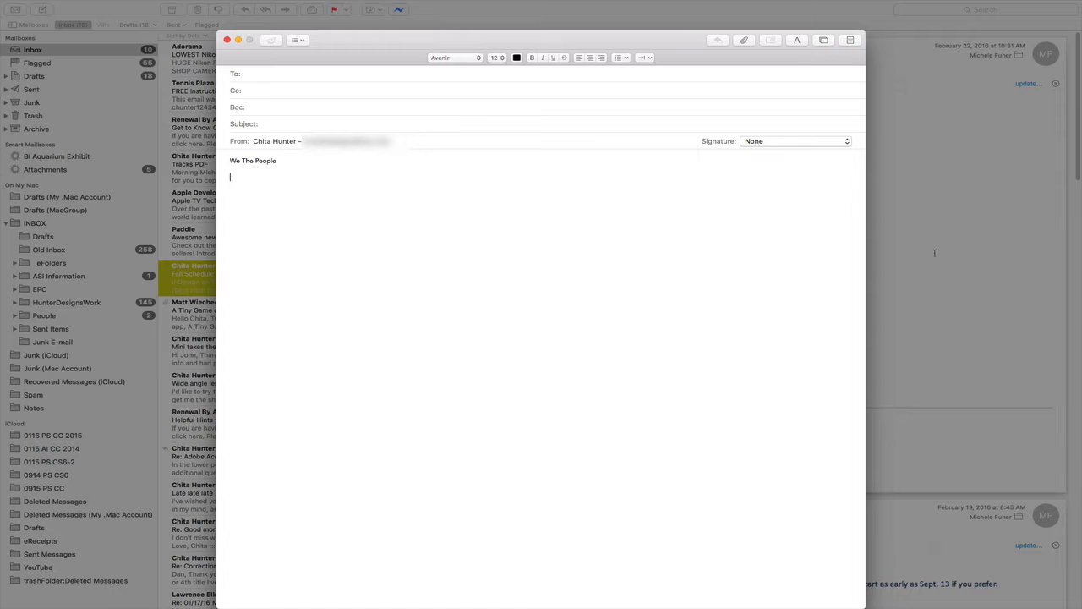
- Minimize the We The People draft to the bottom bar, then reopen it
click(227, 39)
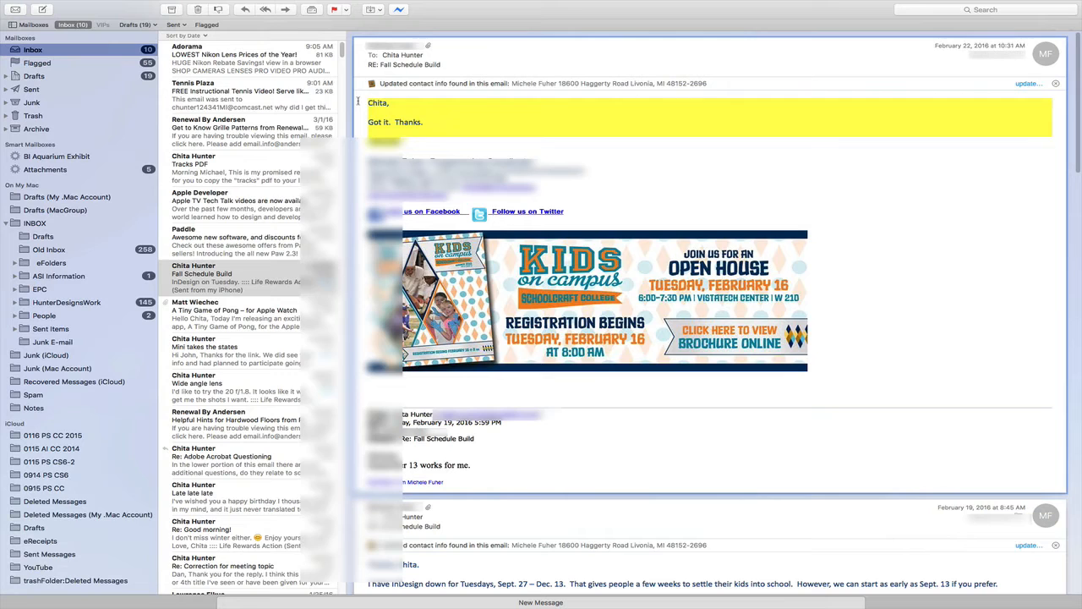
mouse_move(586, 185)
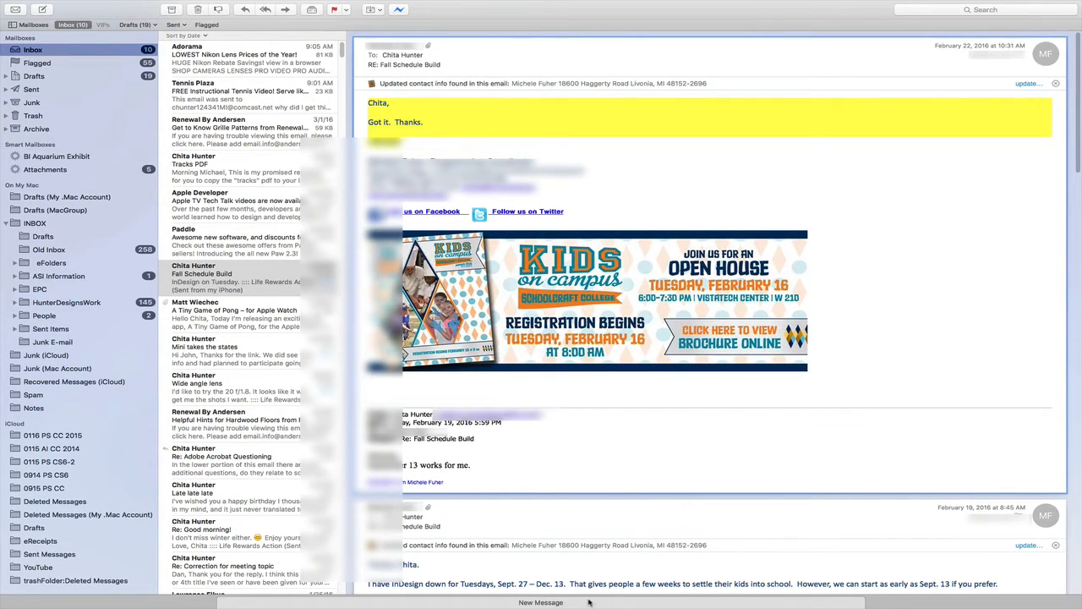
click(540, 602)
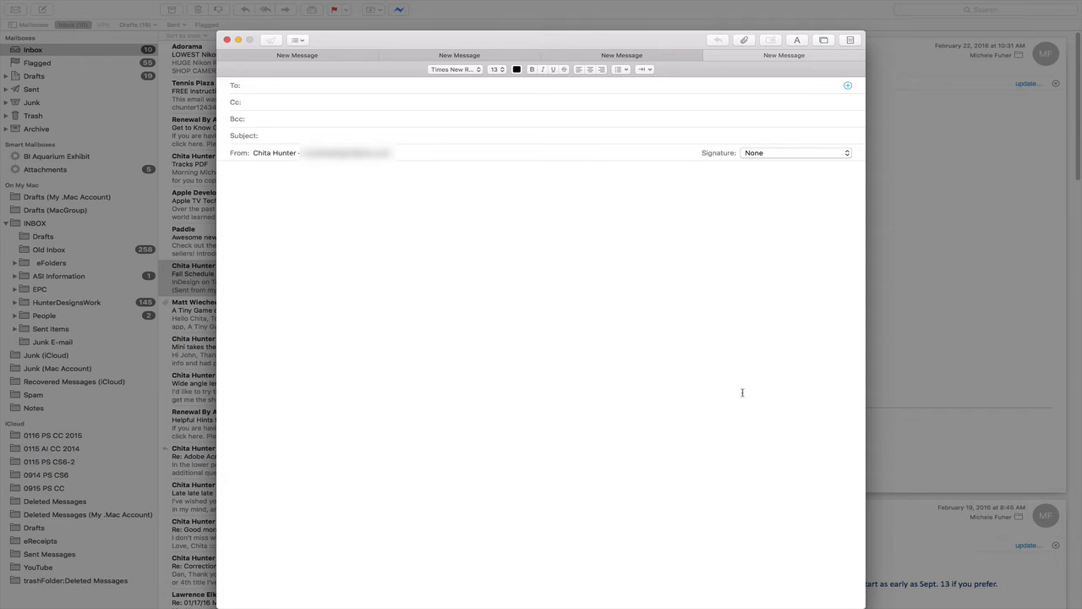
- Click the To field of the fourth tabbed new-message draft
click(338, 85)
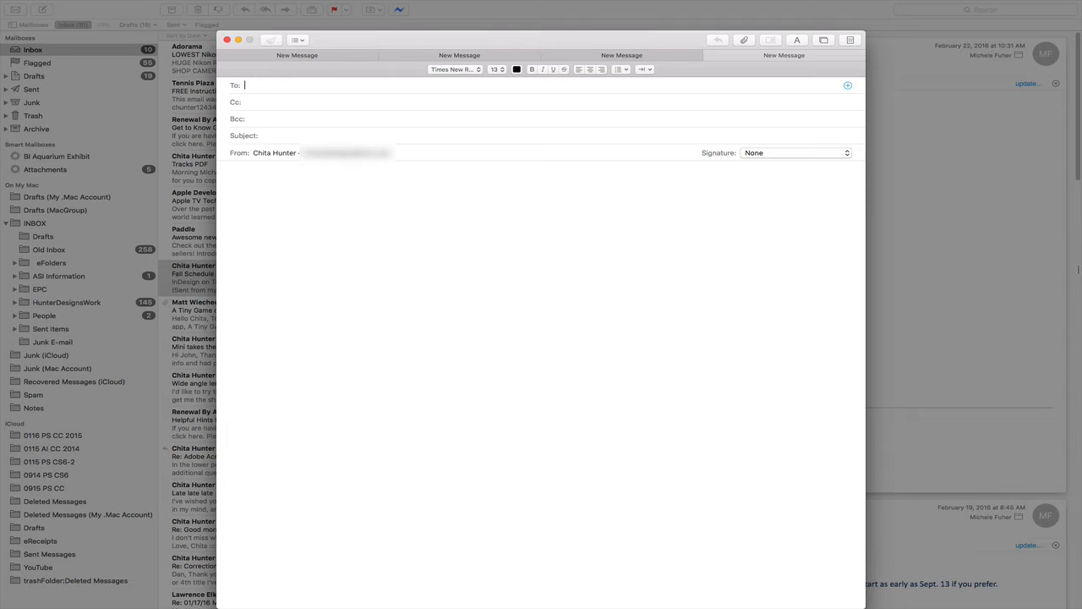
- Minimize all four drafts and select the Fall Schedule Build message
click(227, 40)
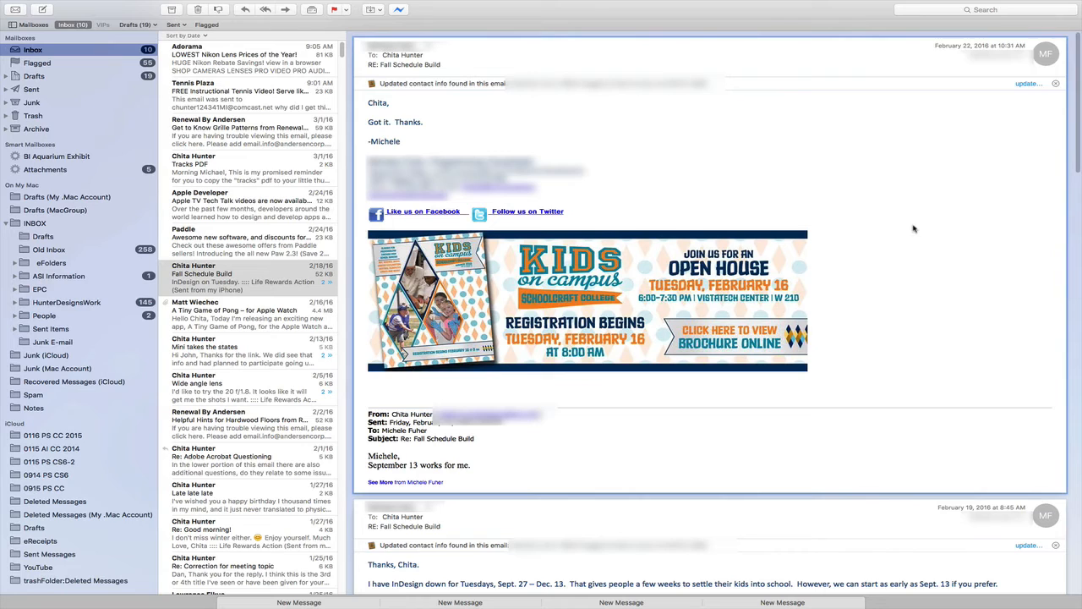
click(246, 277)
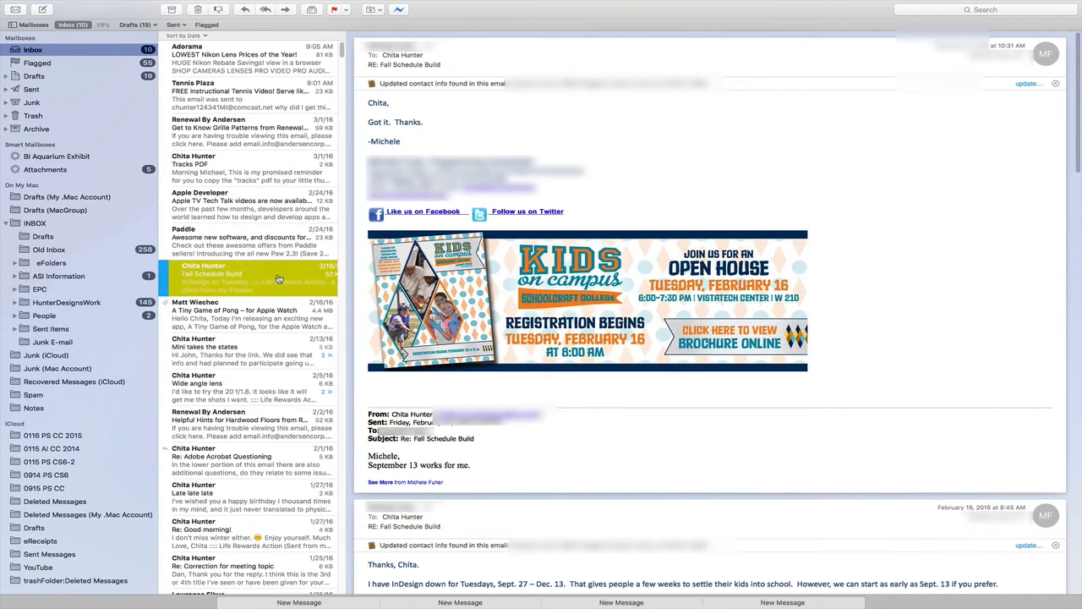
click(245, 273)
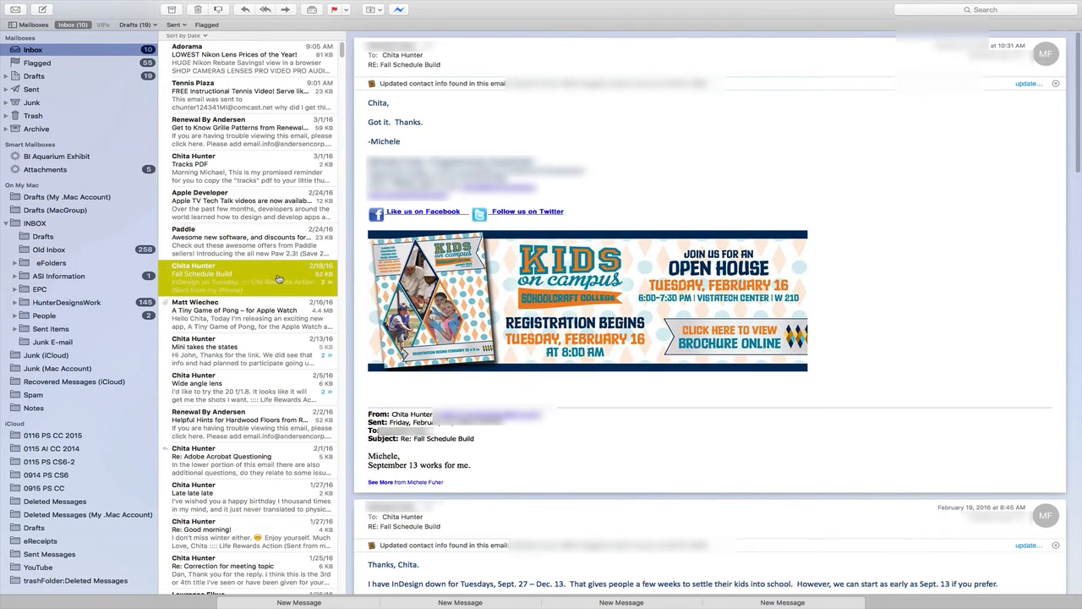
mouse_move(531, 96)
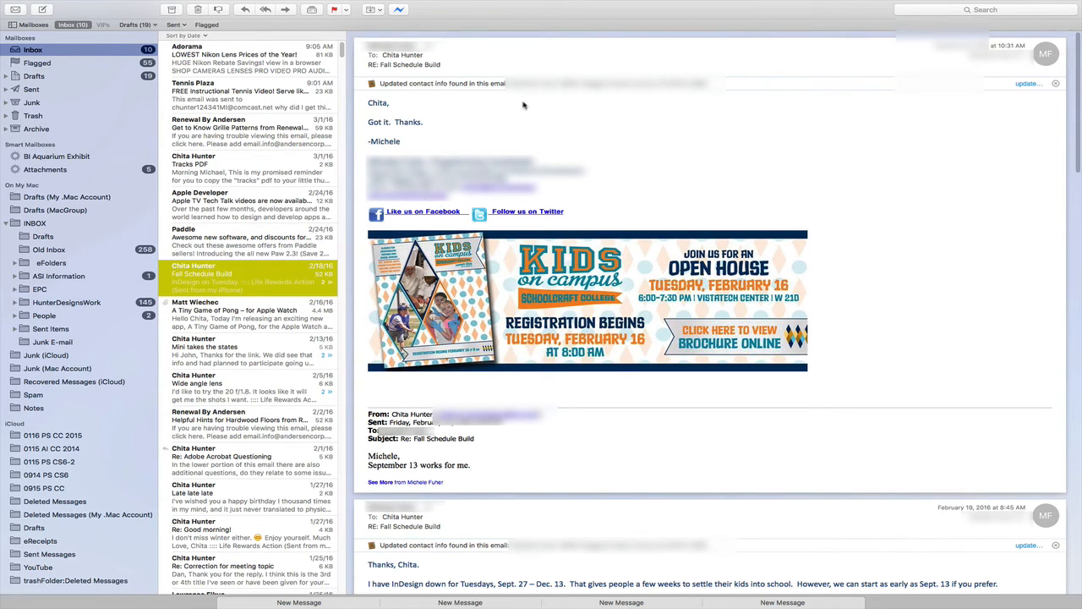
mouse_move(427, 122)
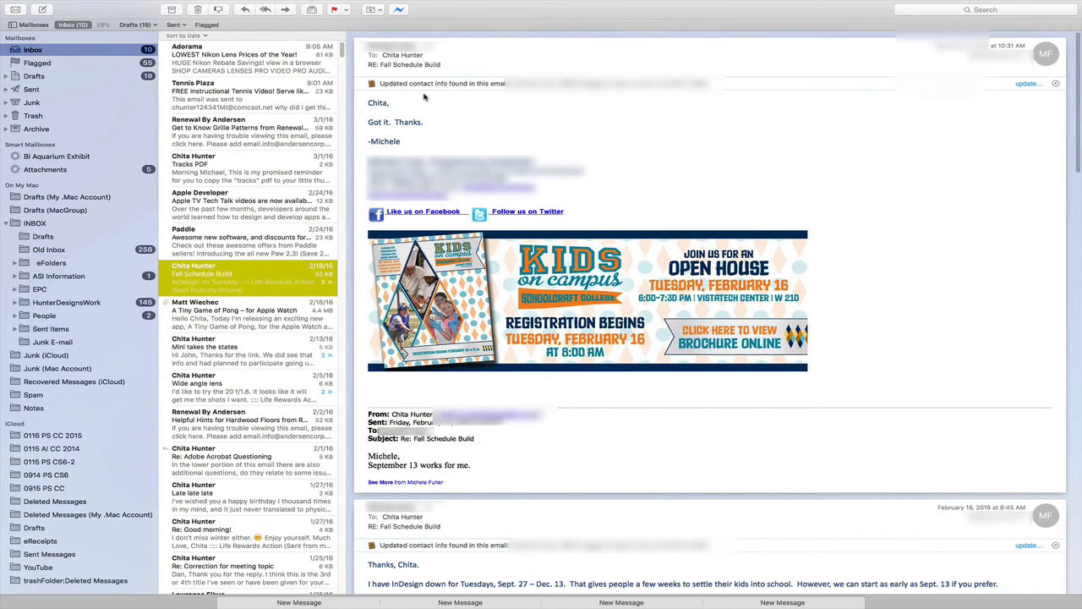
mouse_move(1024, 85)
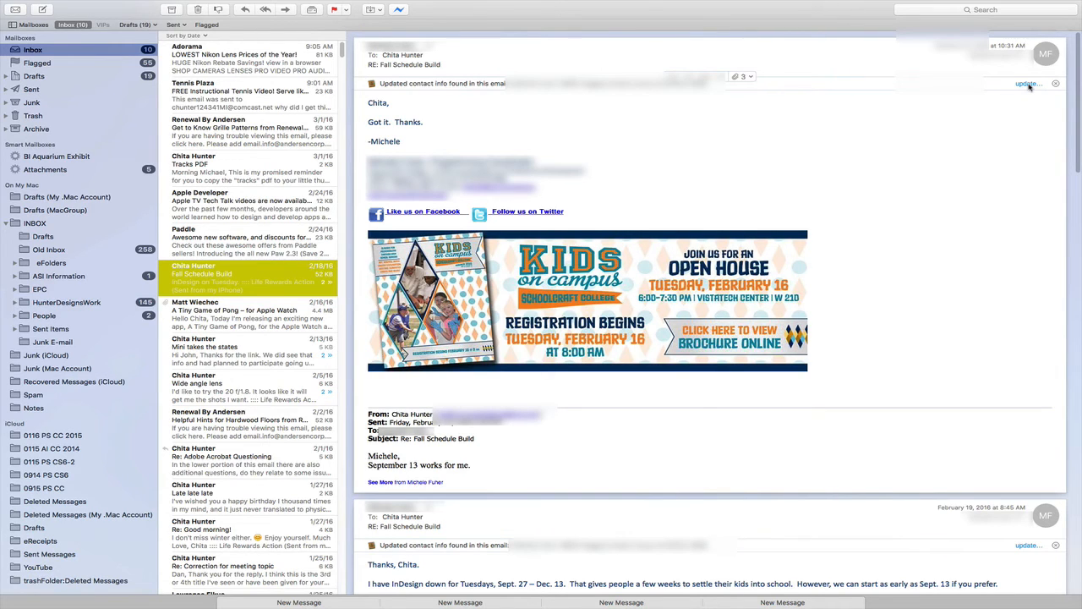
click(1028, 82)
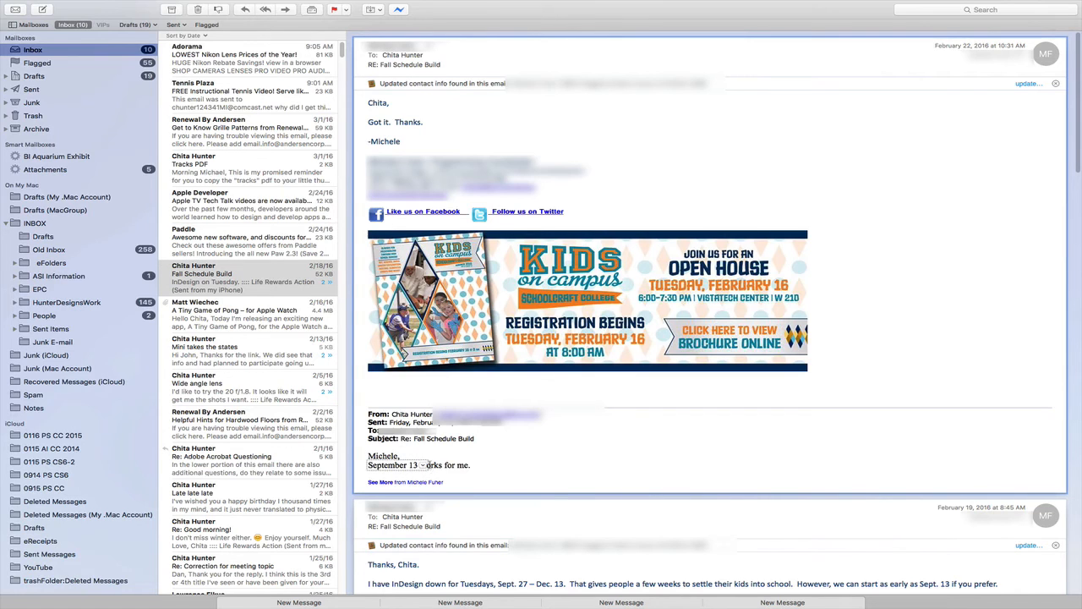
click(391, 465)
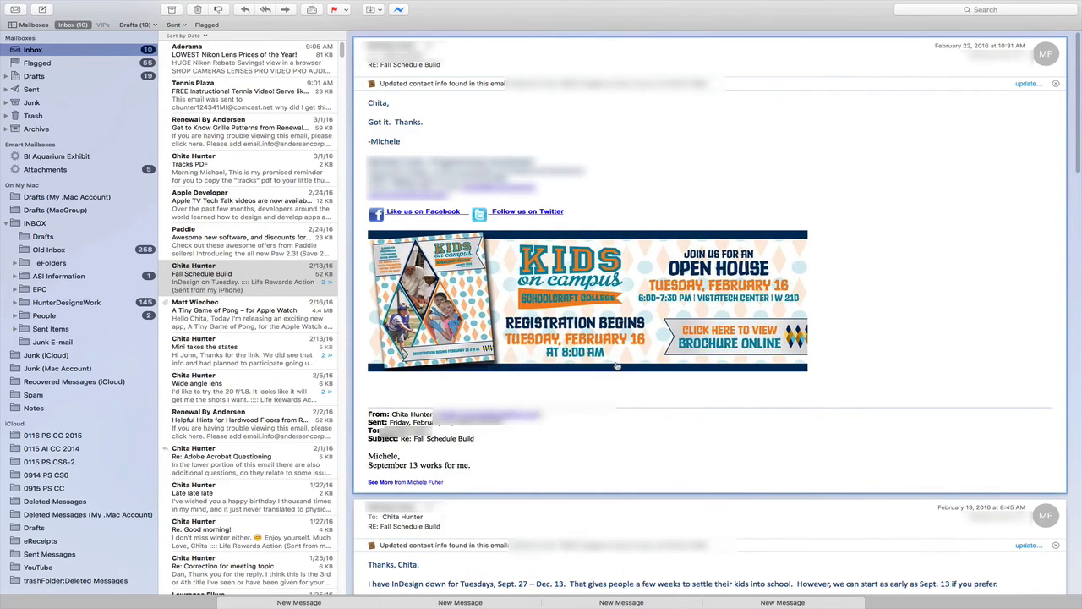
mouse_move(465, 133)
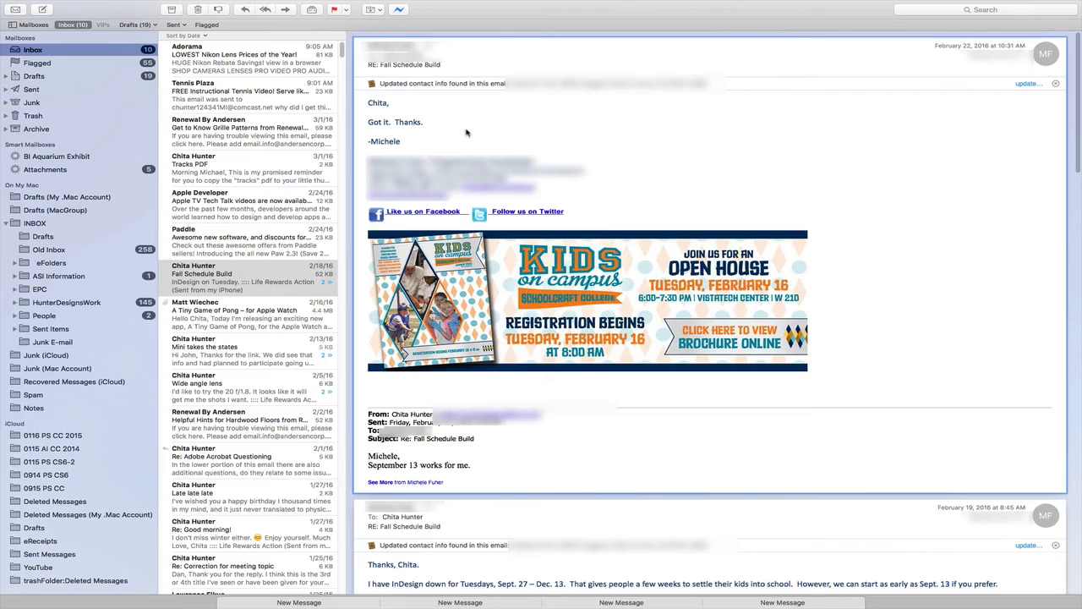
mouse_move(440, 102)
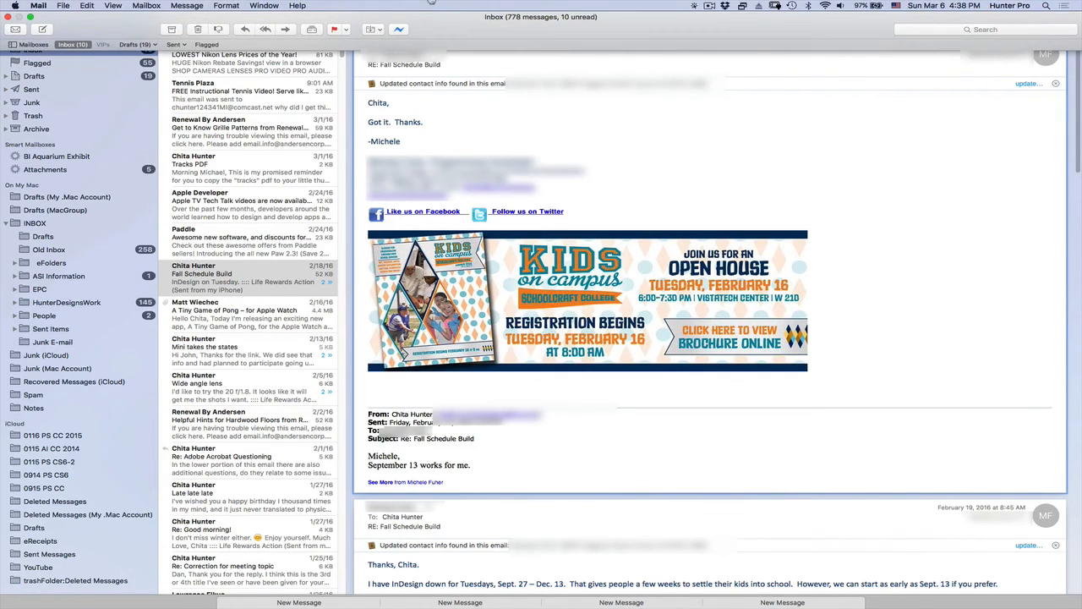
- Open the View menu to exit full screen, keeping the four drafts
click(113, 6)
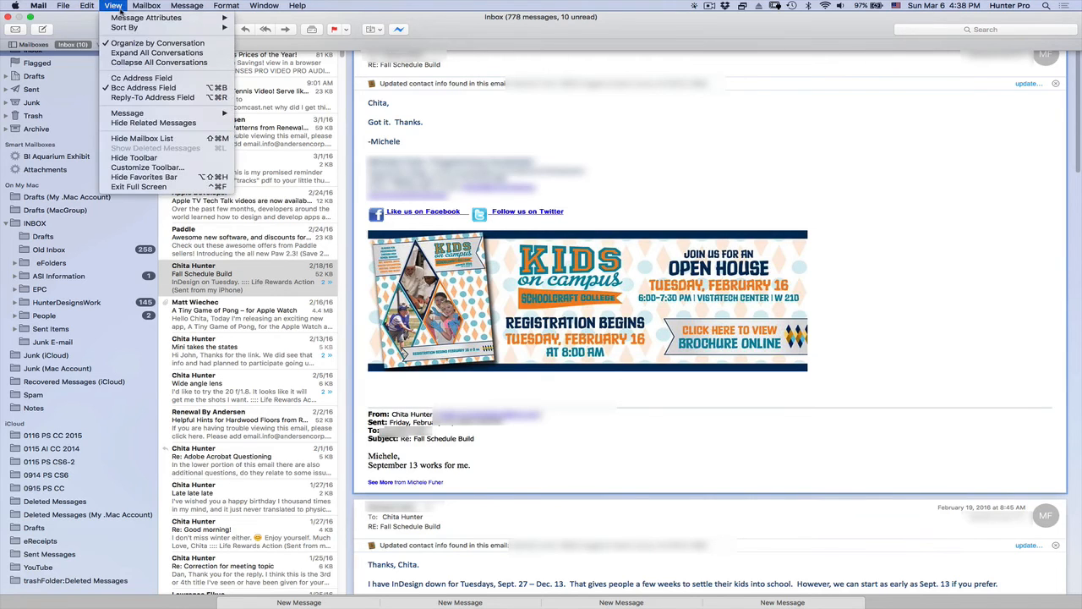